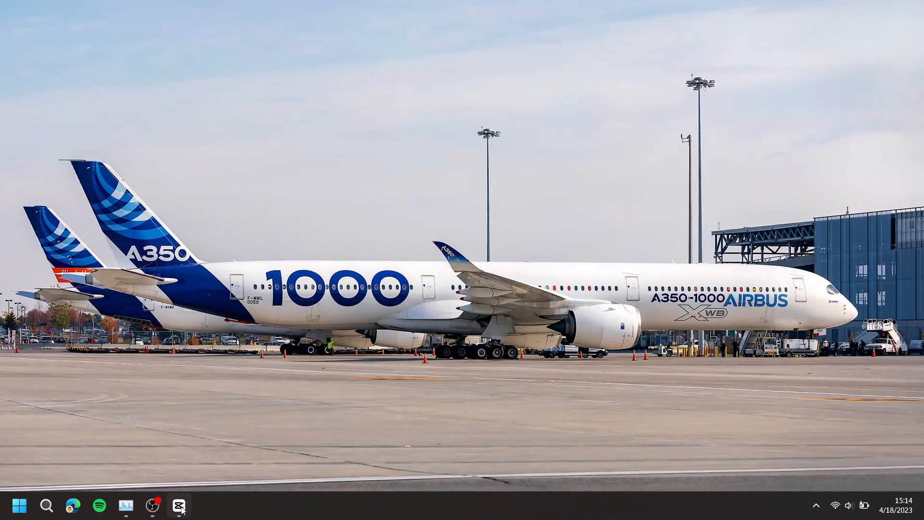
Step: Open the video project in CapCut and open Auto captions under the Text tab
click(180, 505)
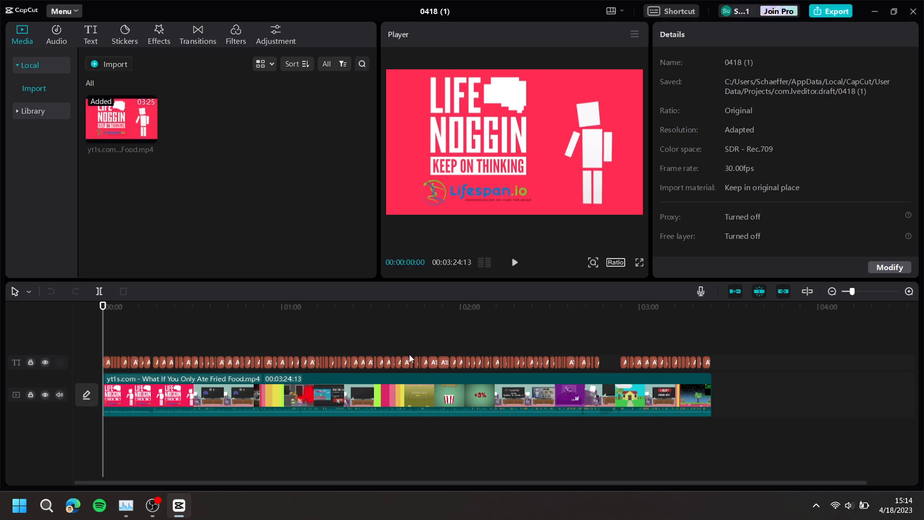
mouse_move(445, 360)
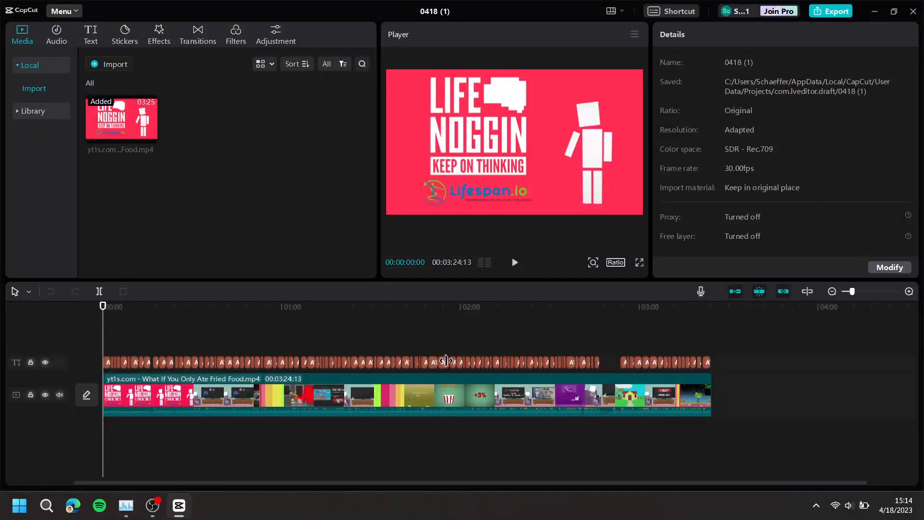
mouse_move(79, 36)
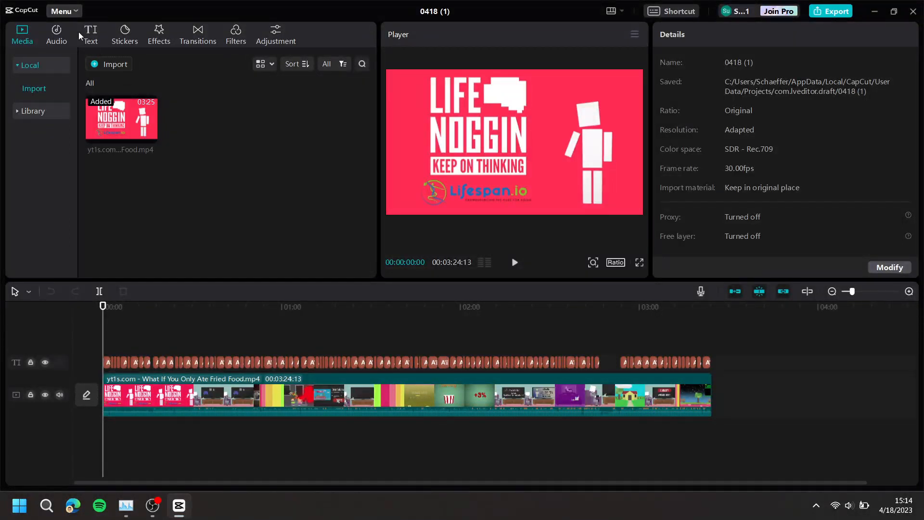
click(90, 34)
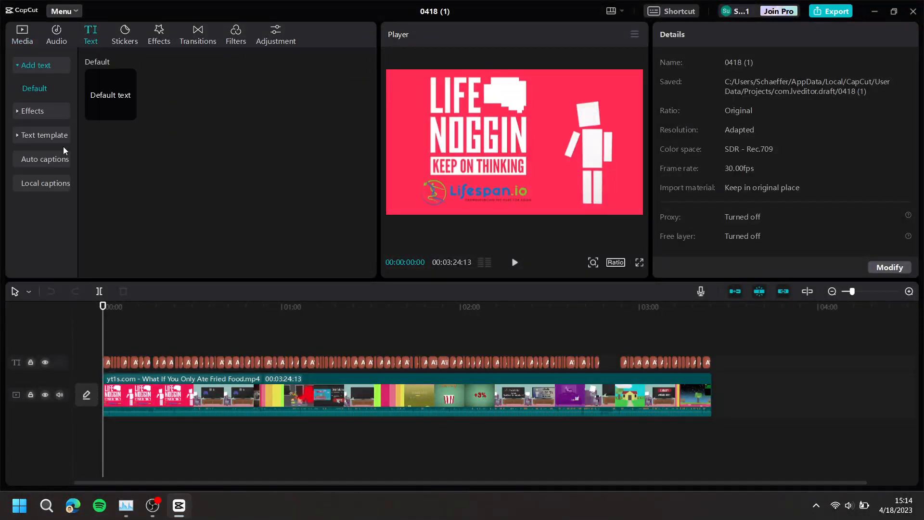
click(44, 158)
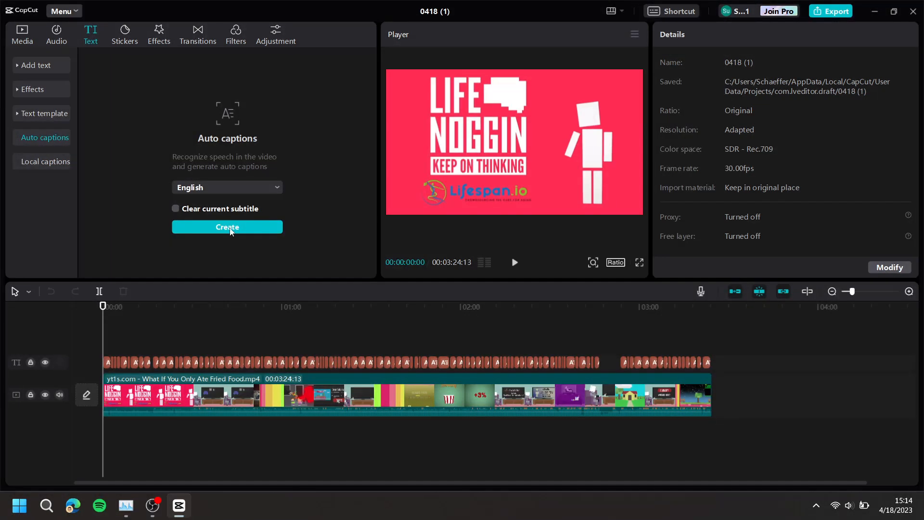
mouse_move(719, 335)
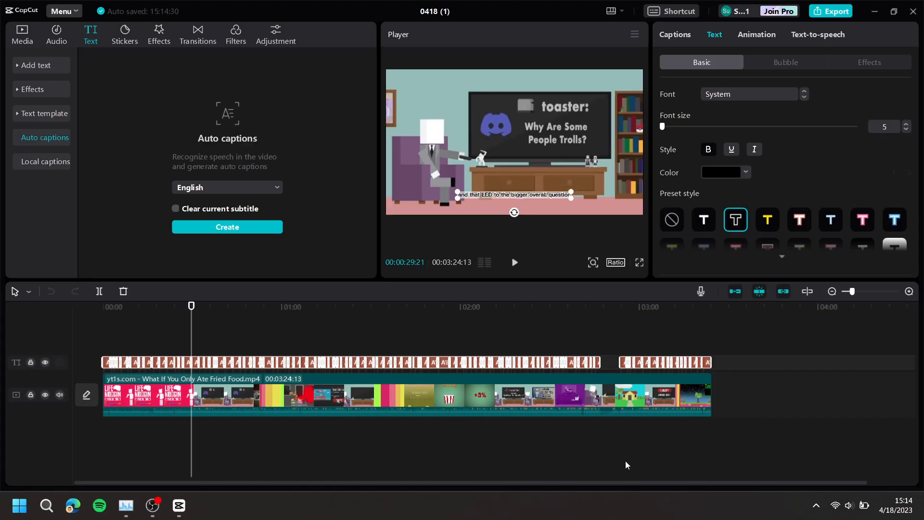
mouse_move(751, 98)
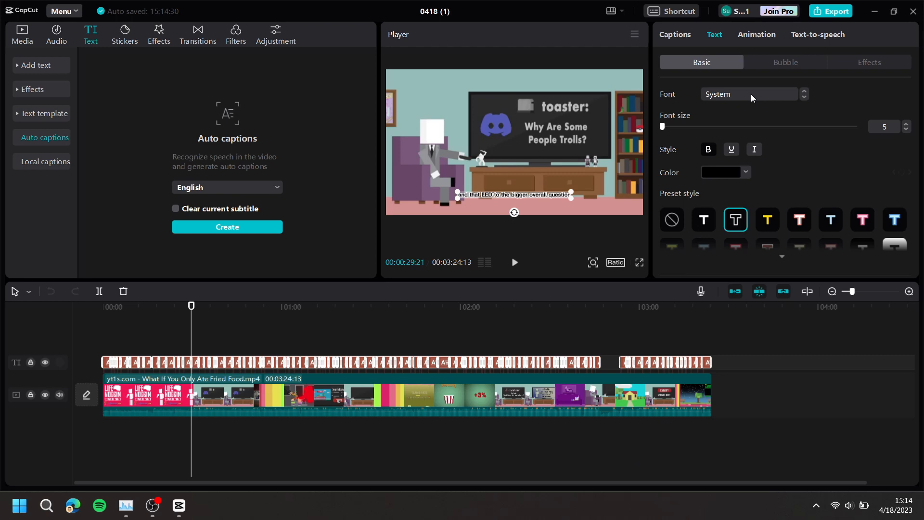
Step: Open the caption Font list and scroll down through the preset typefaces
click(749, 94)
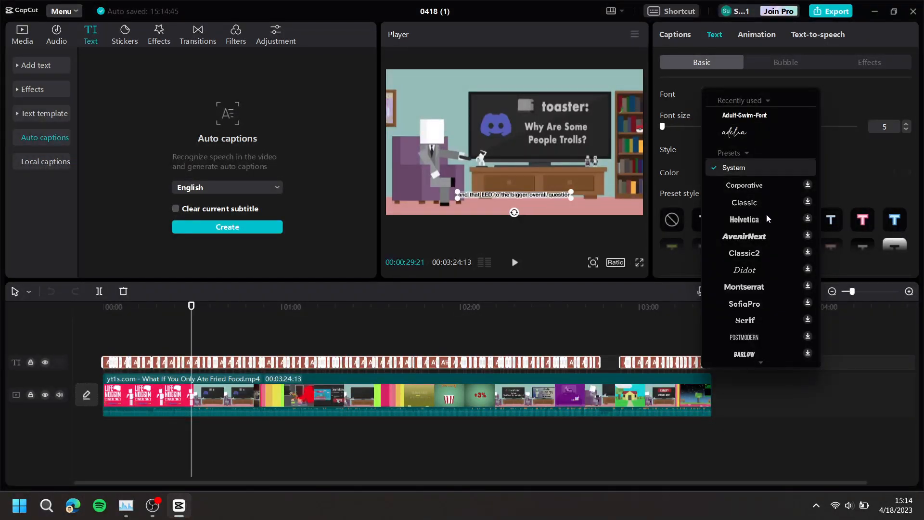
scroll(down, 3)
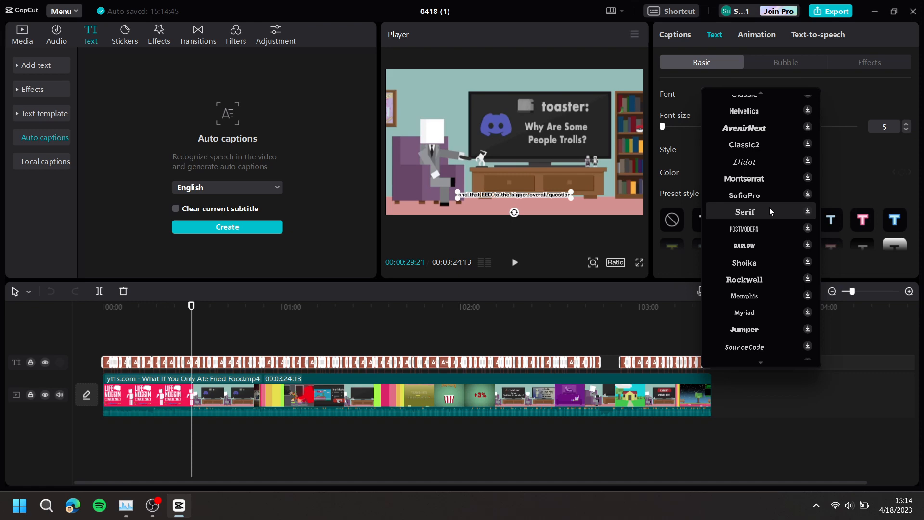
mouse_move(753, 233)
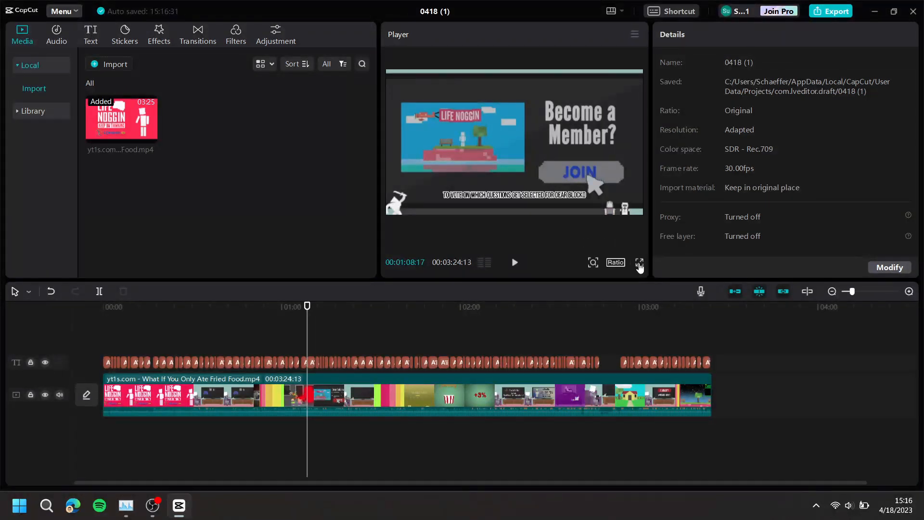
Step: Preview the video full screen with the bold uppercase captions
click(640, 262)
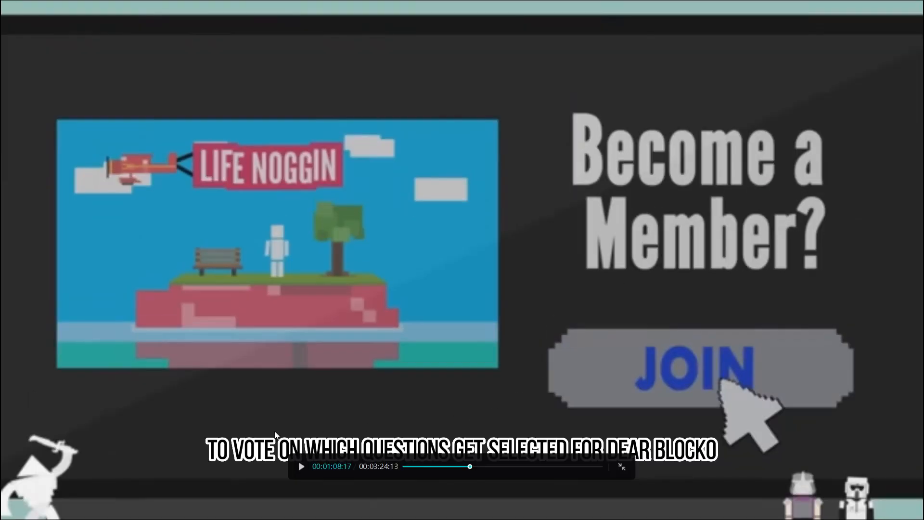
mouse_move(623, 471)
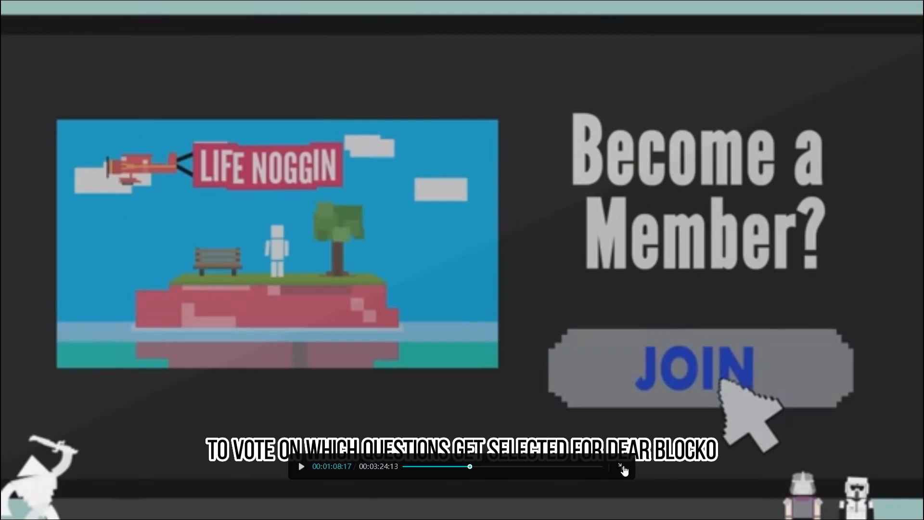